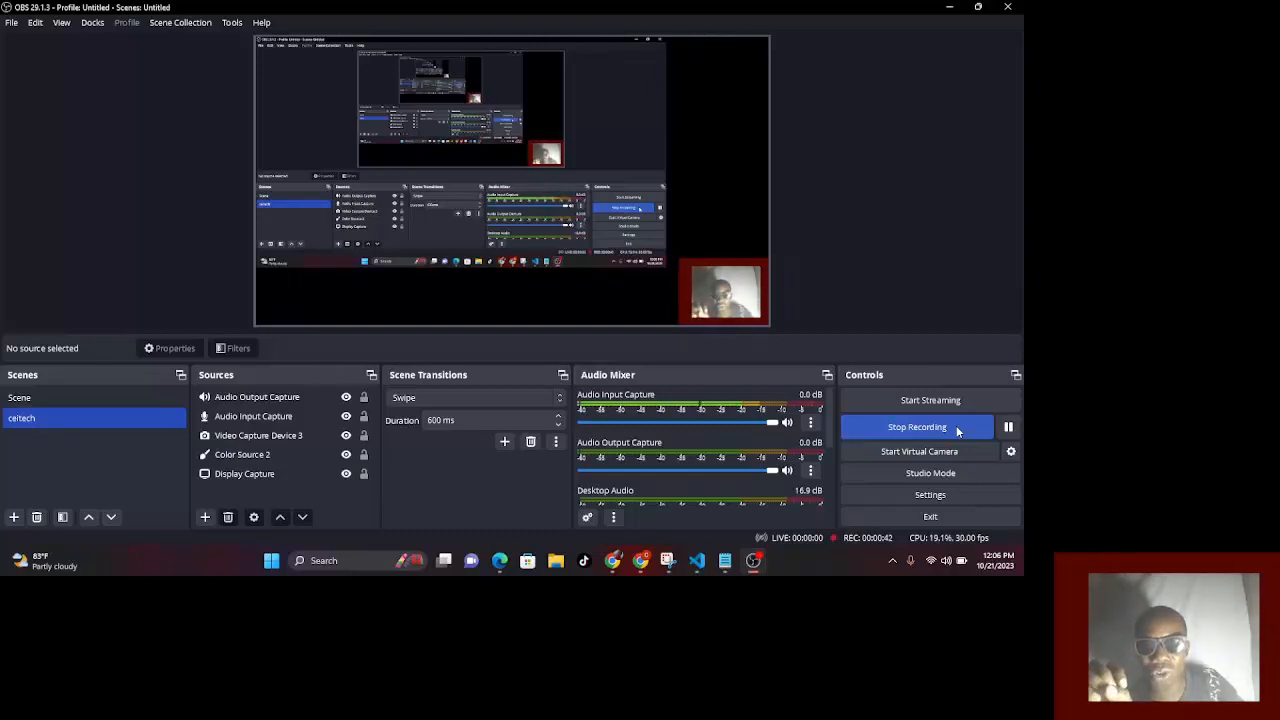
pyautogui.moveTo(976, 366)
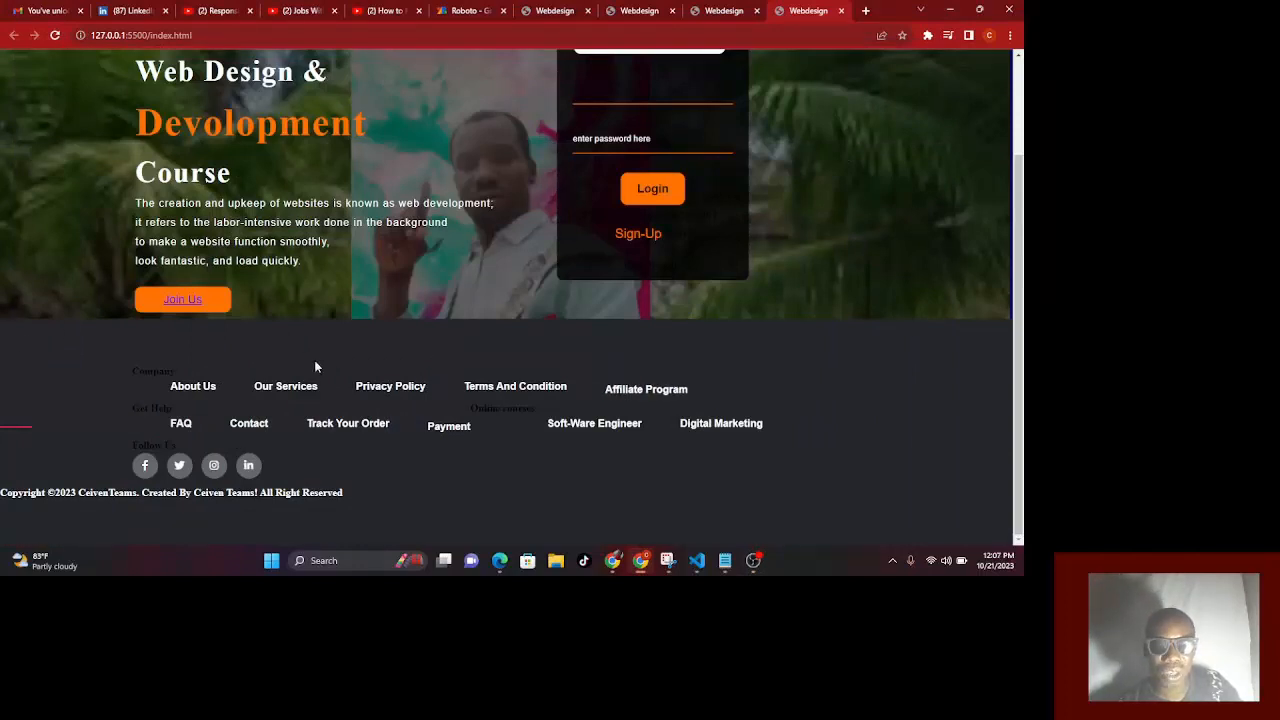
pyautogui.moveTo(254, 566)
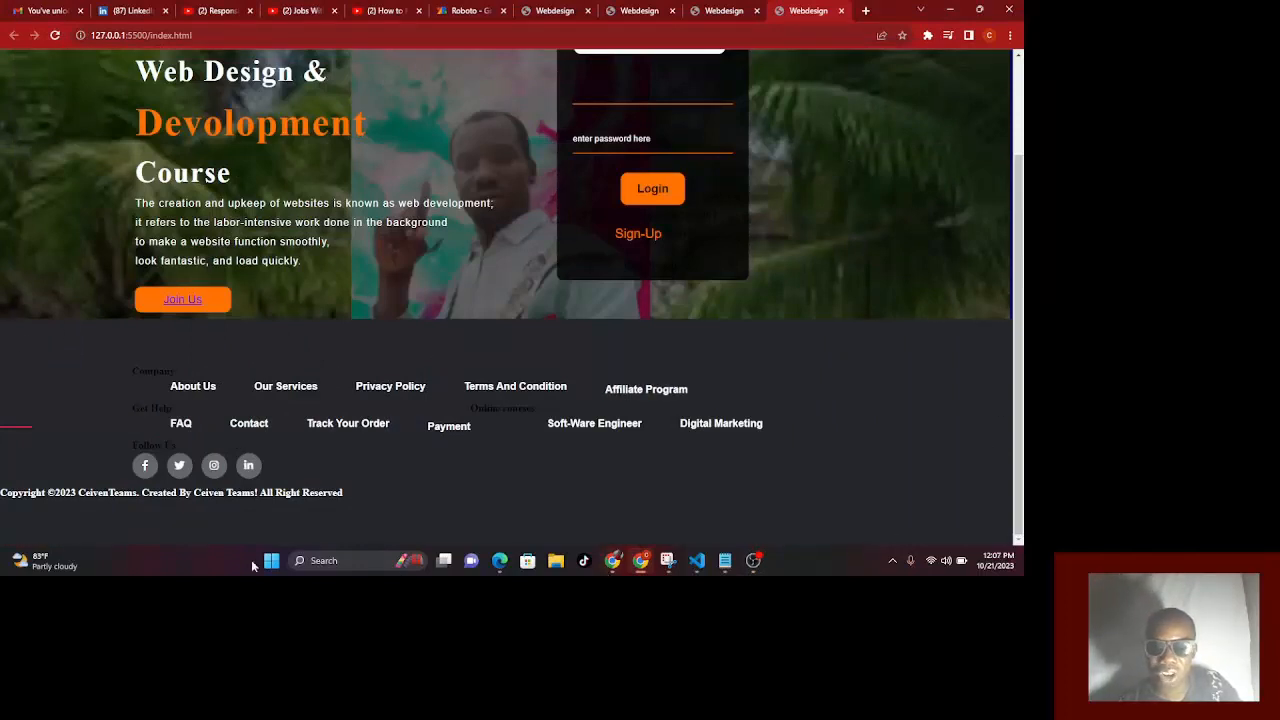
pyautogui.moveTo(152, 432)
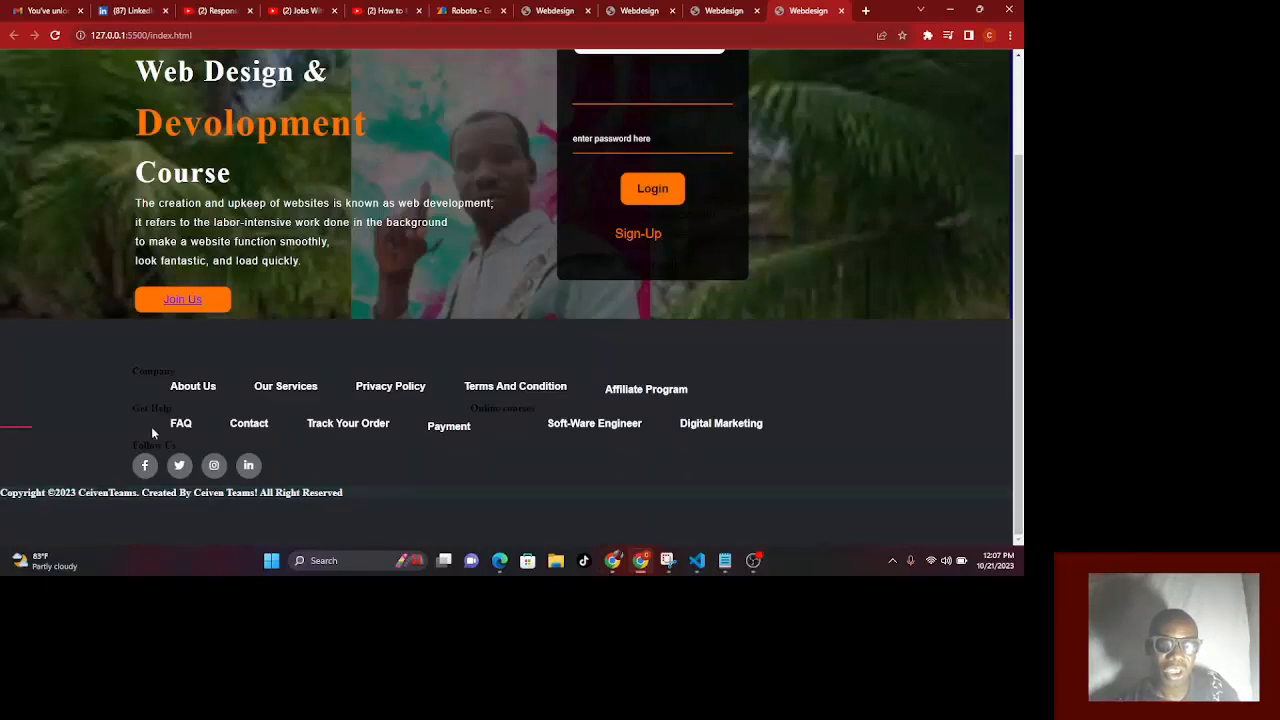
pyautogui.moveTo(290, 394)
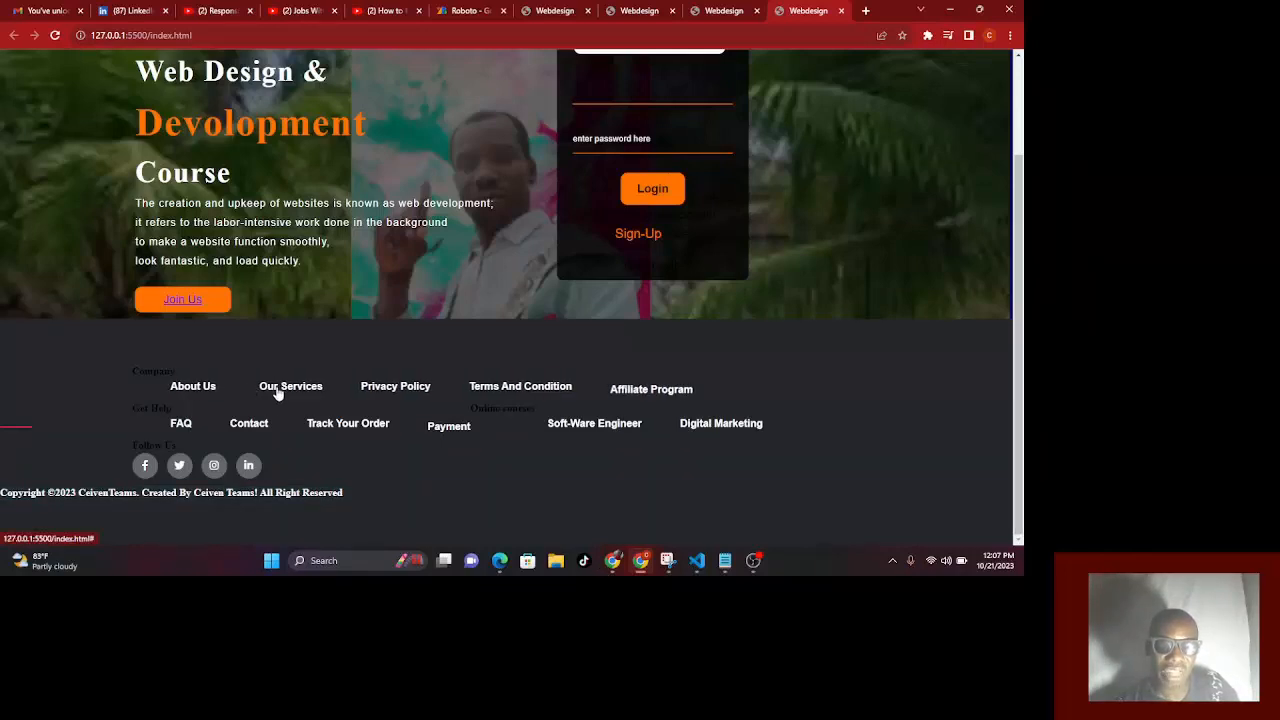
pyautogui.moveTo(558, 377)
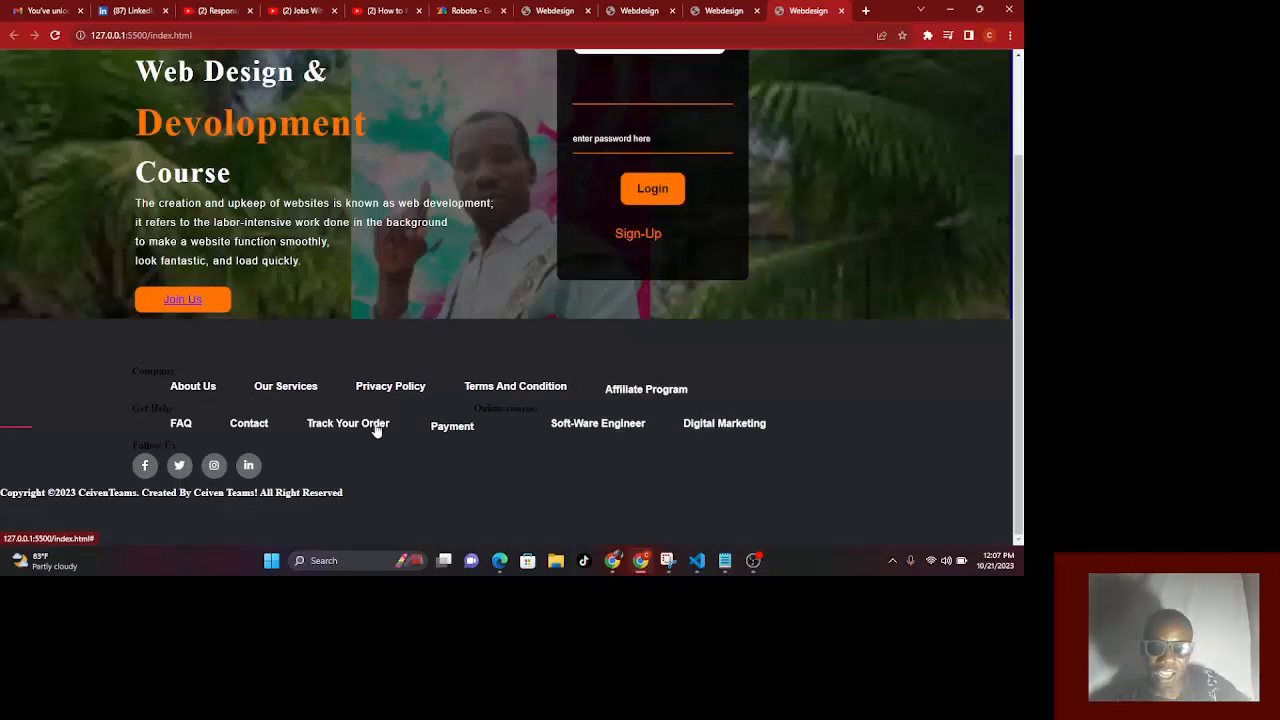
pyautogui.moveTo(186, 423)
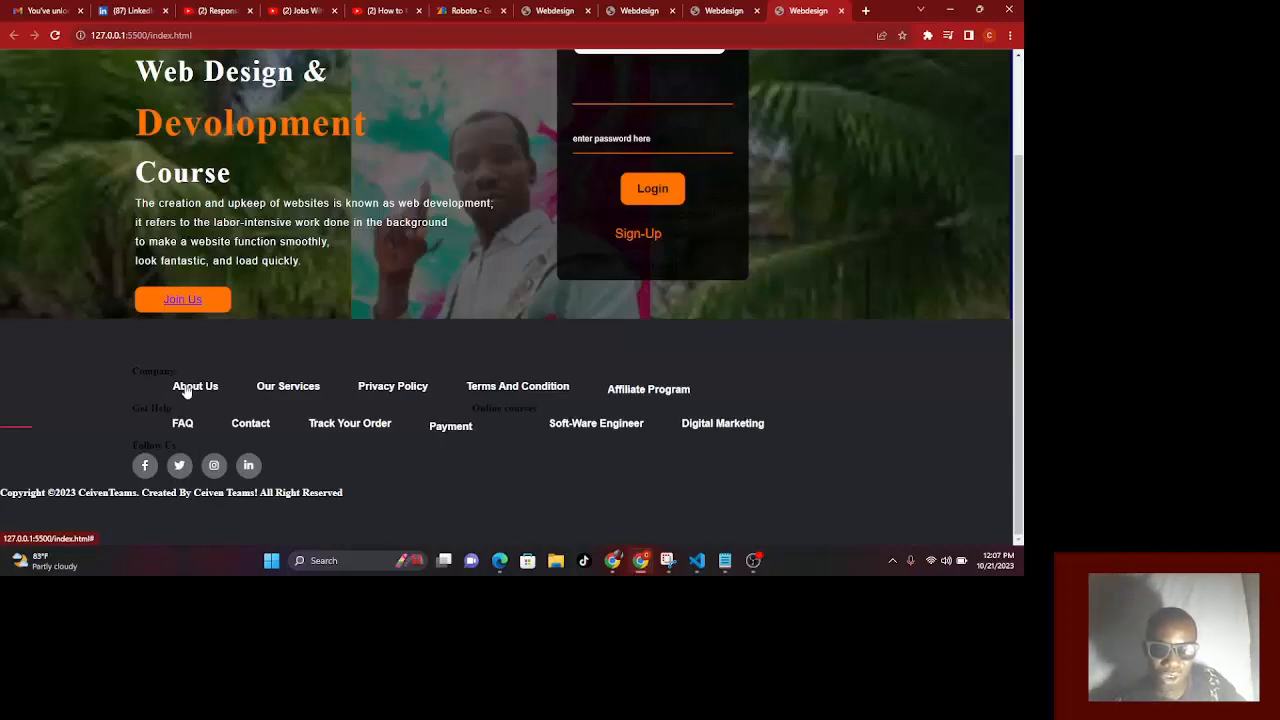
pyautogui.moveTo(422, 391)
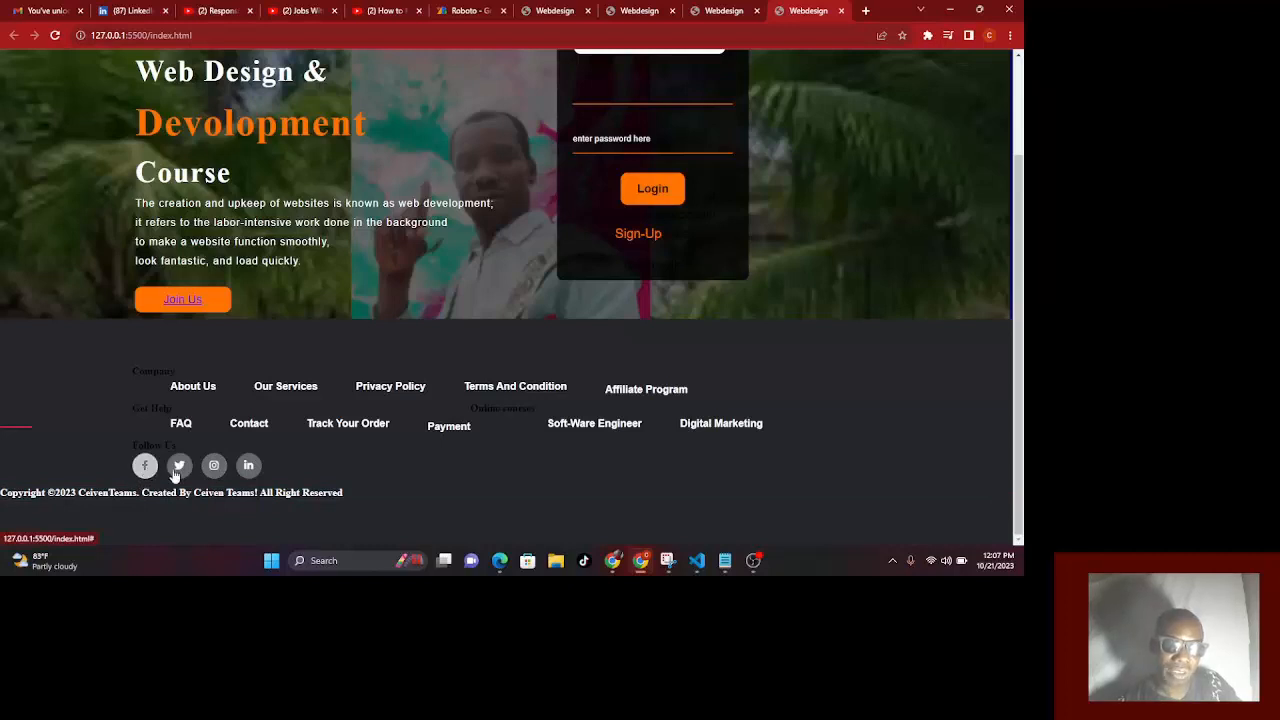
pyautogui.moveTo(252, 471)
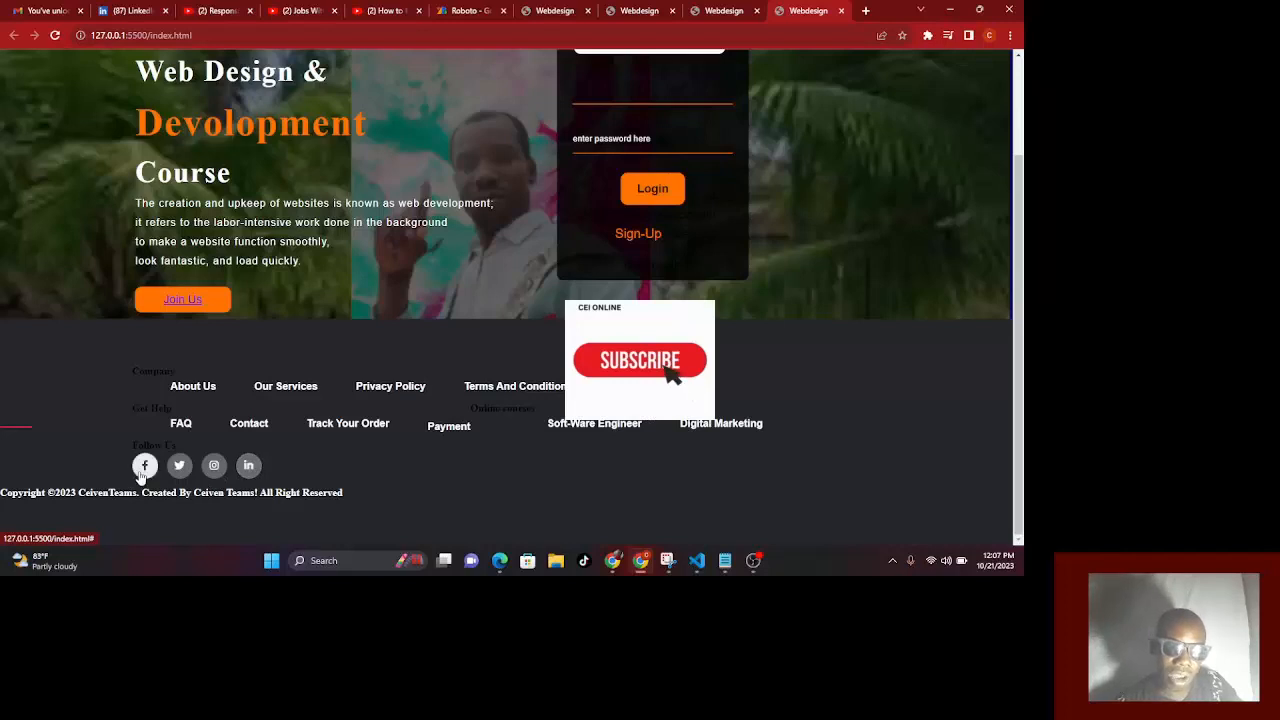
pyautogui.click(639, 360)
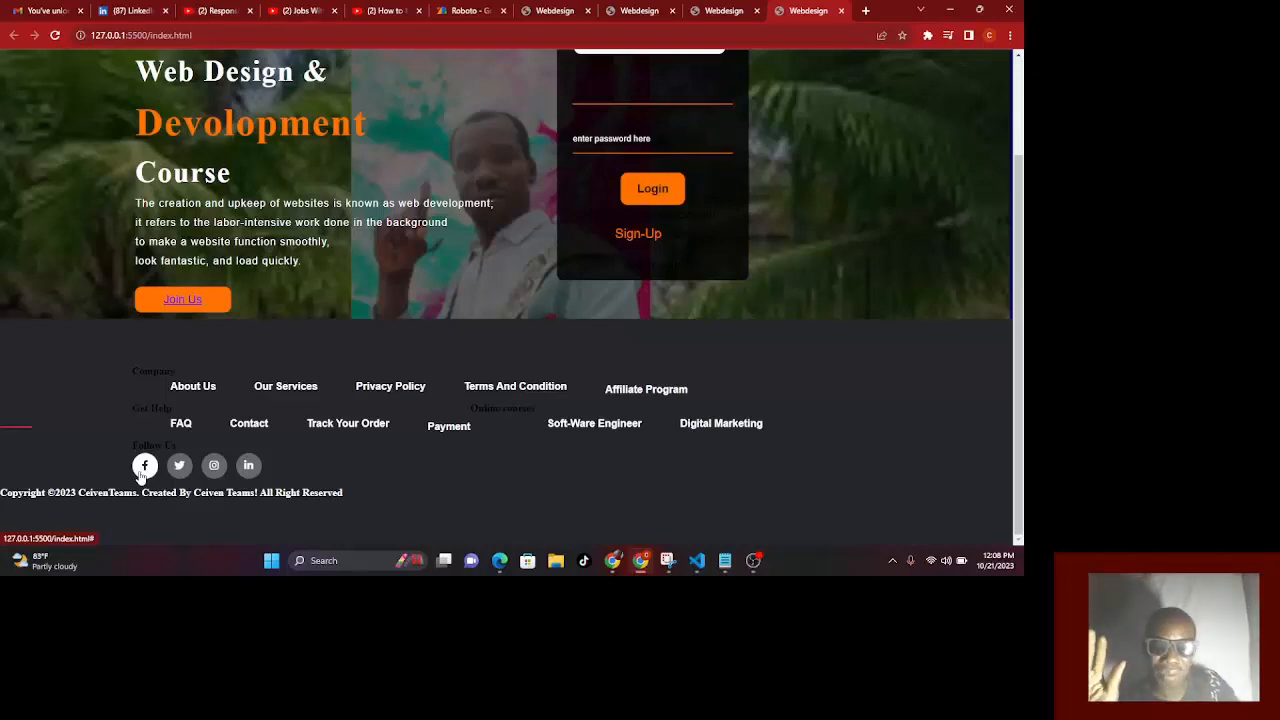
pyautogui.moveTo(194, 420)
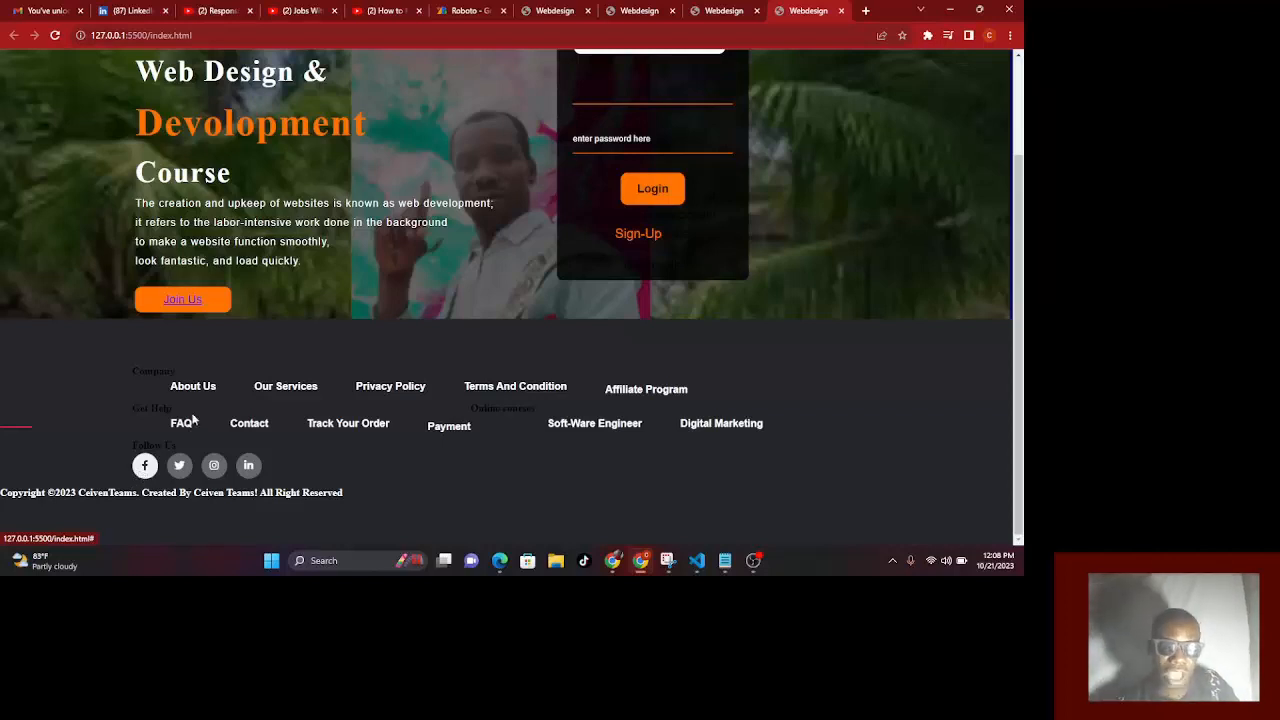
pyautogui.moveTo(200, 400)
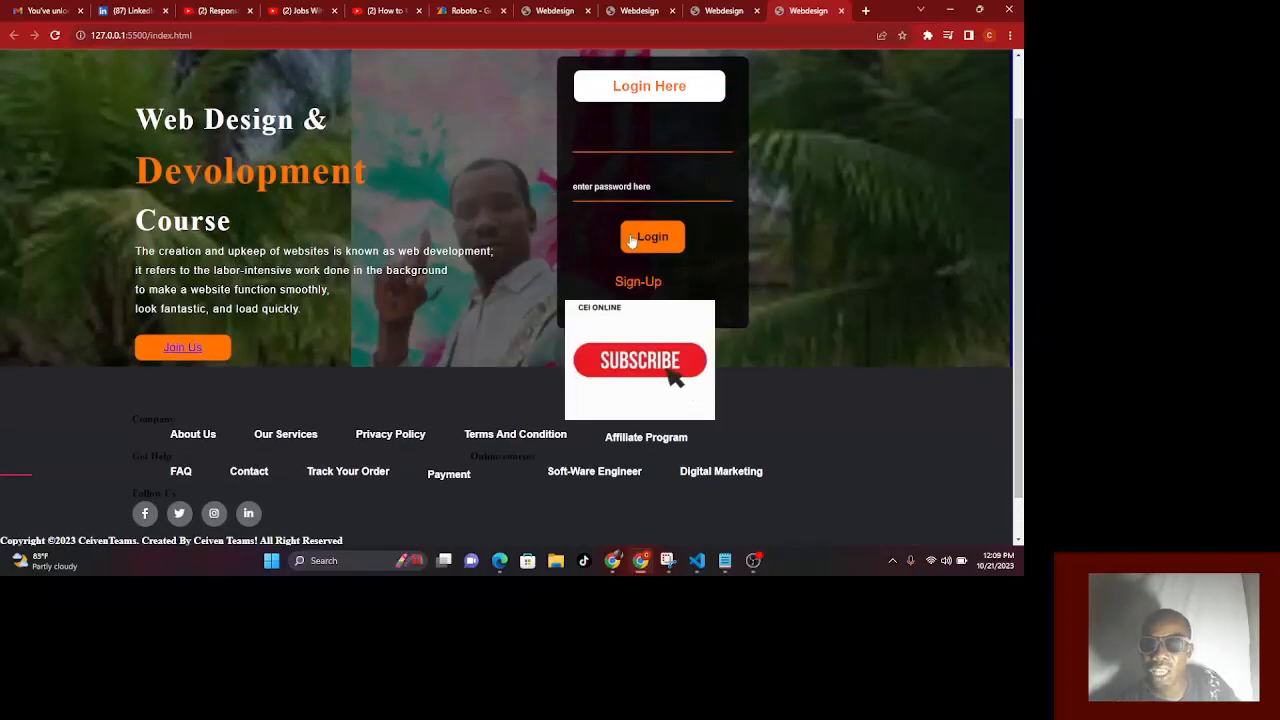
# - Finish showing the course page's hero, login box and footer, then bring OBS Studio to the front
pyautogui.click(667, 378)
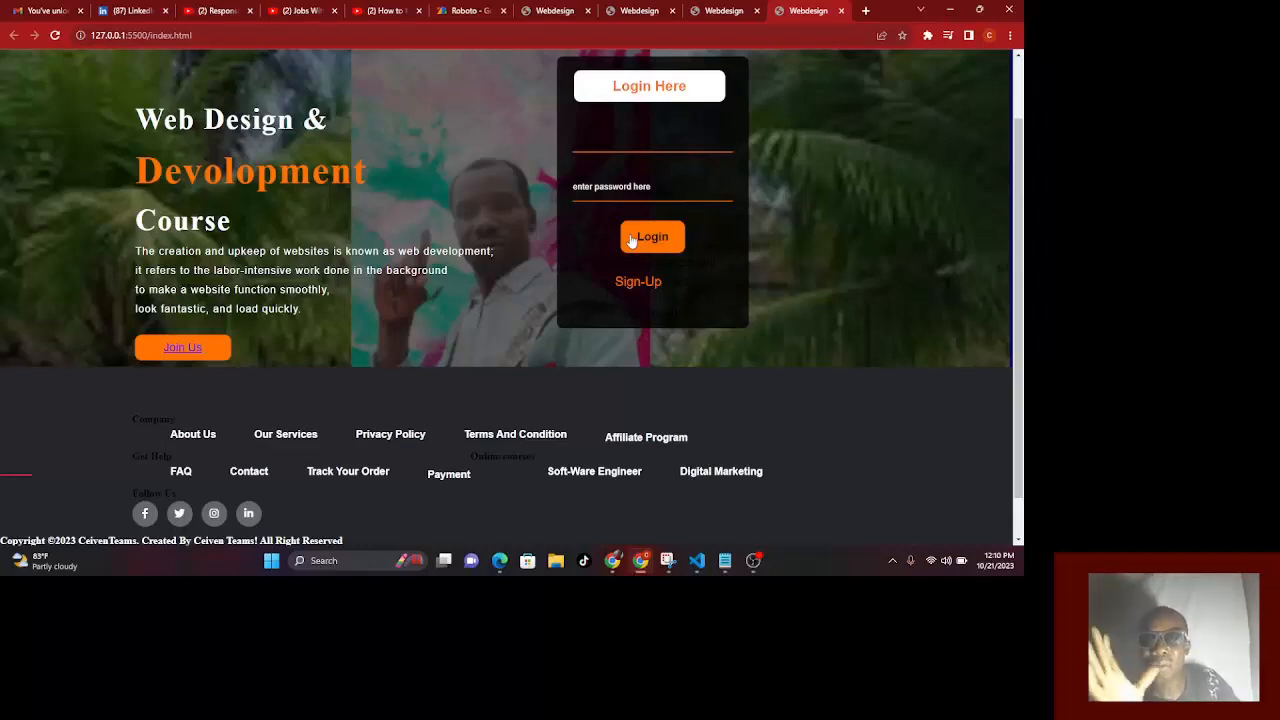
pyautogui.moveTo(324, 460)
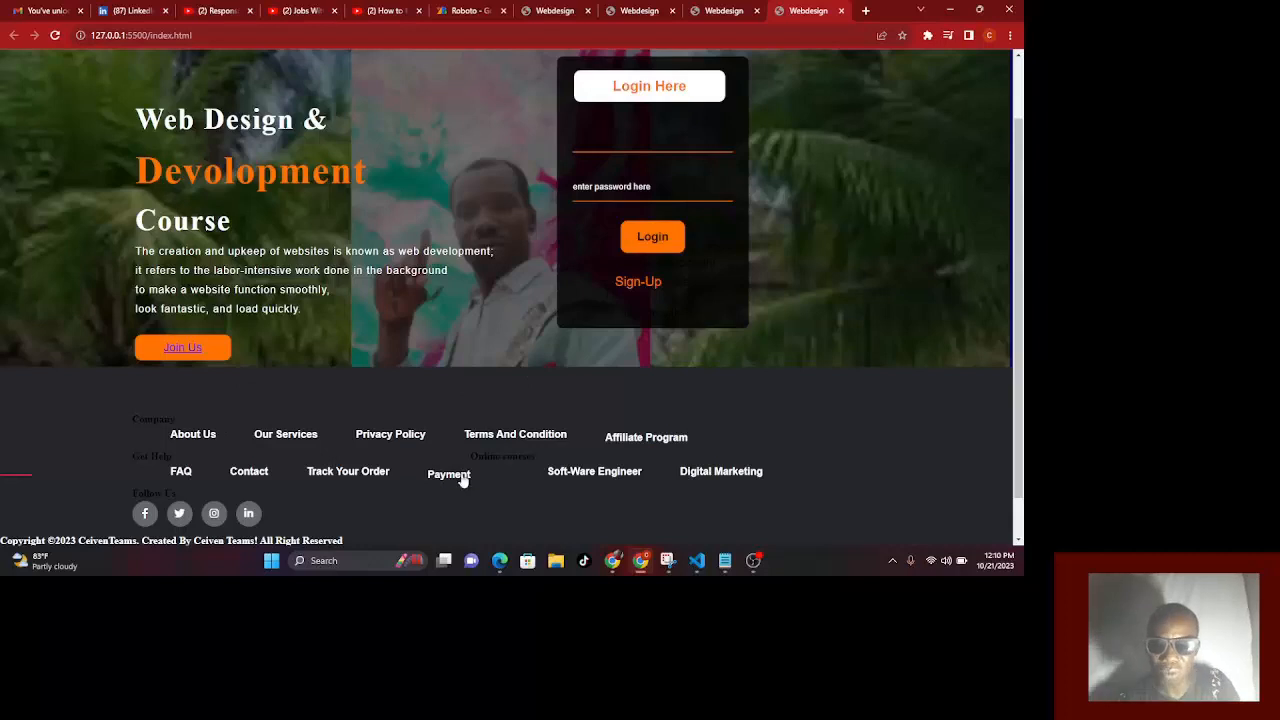
pyautogui.click(752, 560)
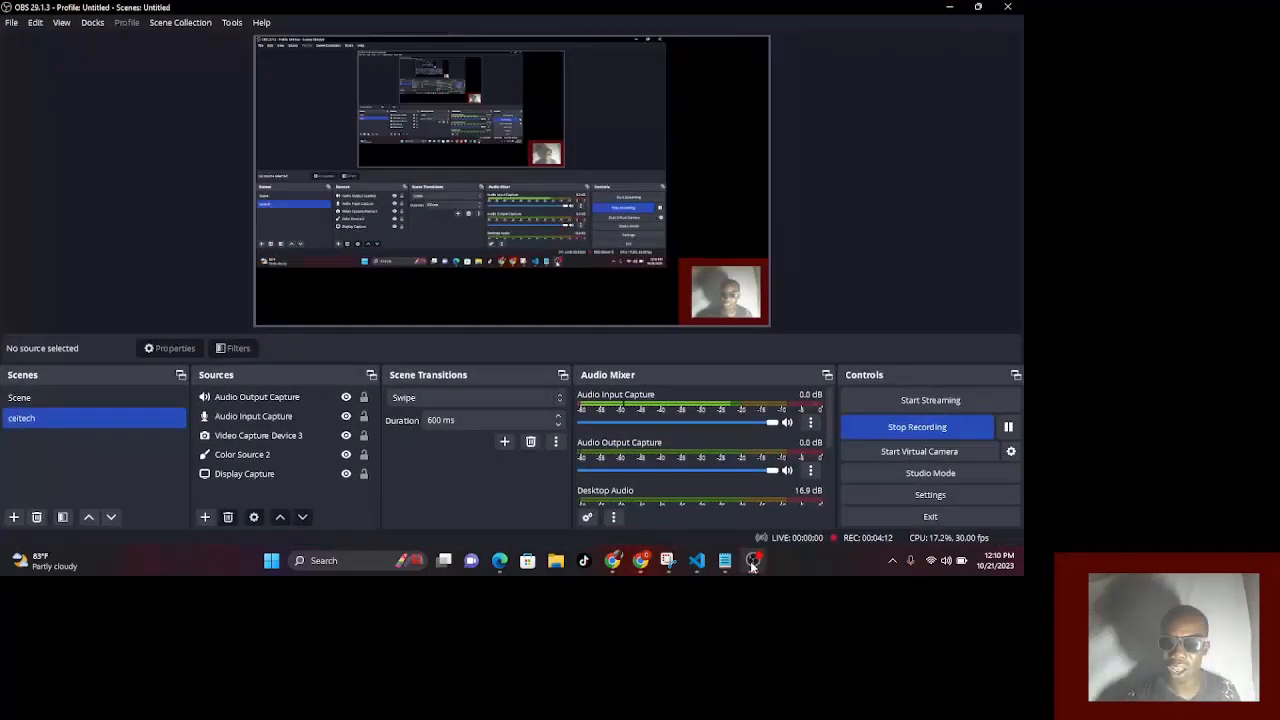